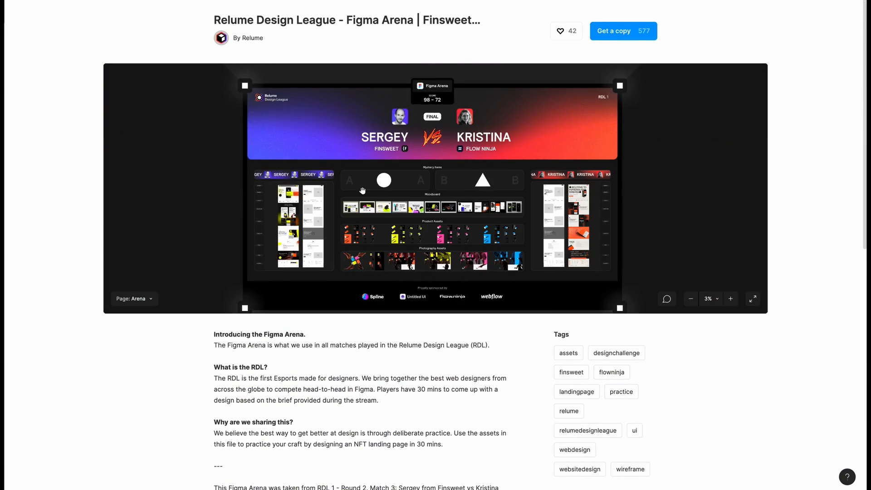
Expand the Figma Arena file preview to view the Rebank design and wireframe full size.
left_click(133, 298)
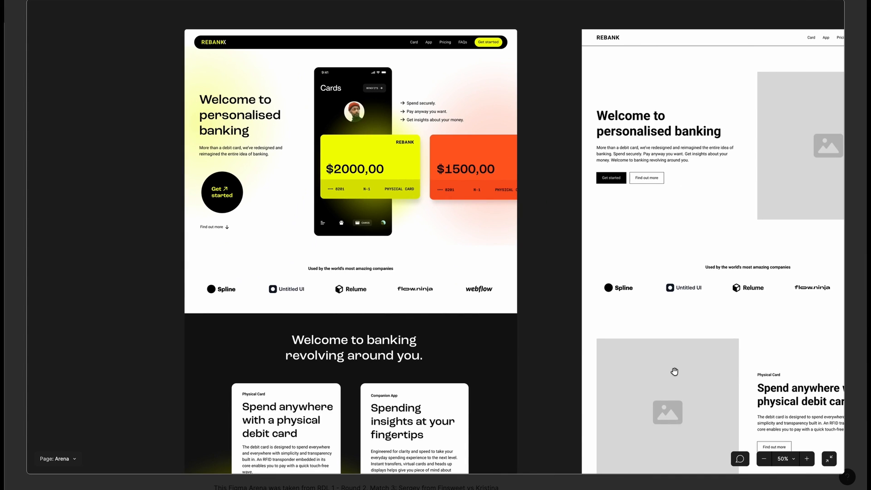
left_click(763, 458)
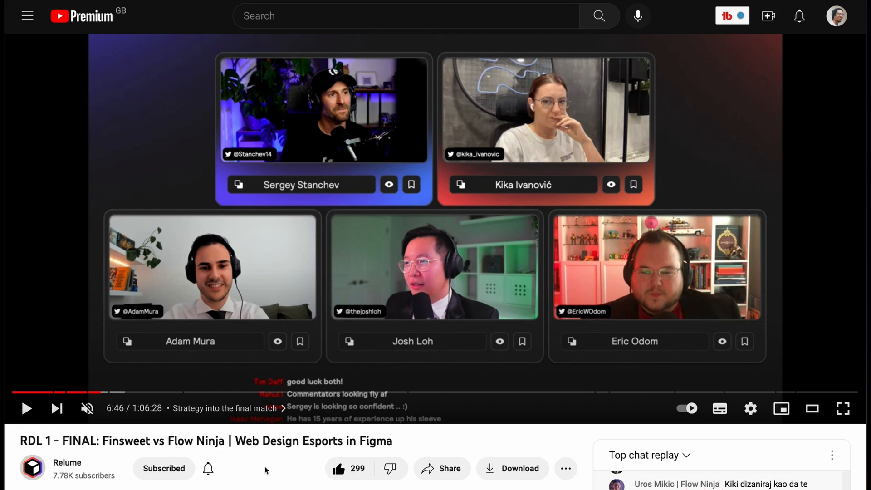
mouse_move(480, 263)
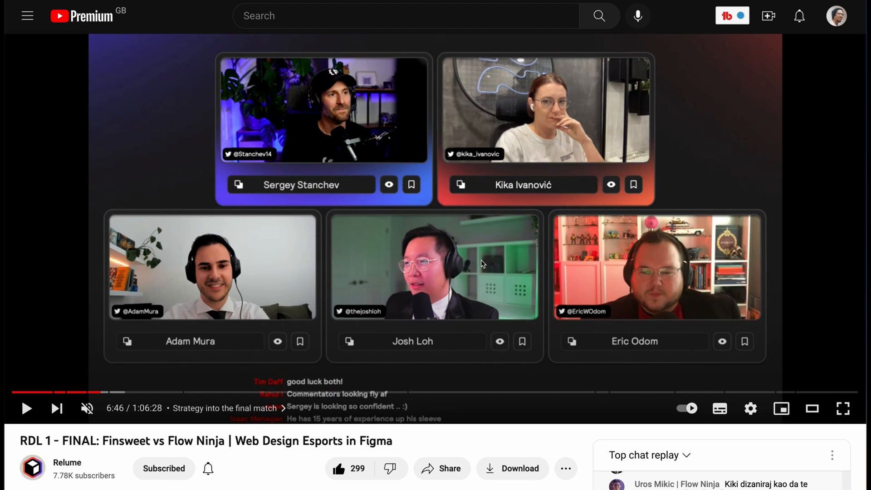
mouse_move(193, 320)
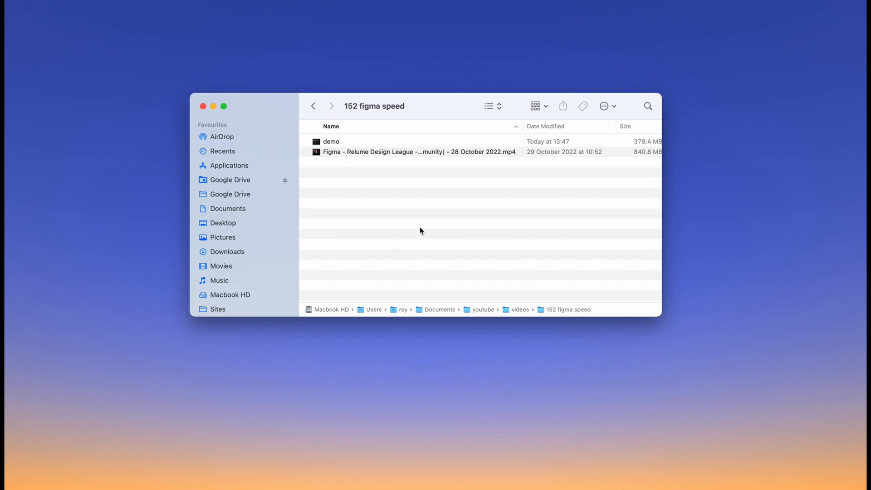
Get Info on the match recording .mp4 file in the figma speed folder.
left_click(419, 152)
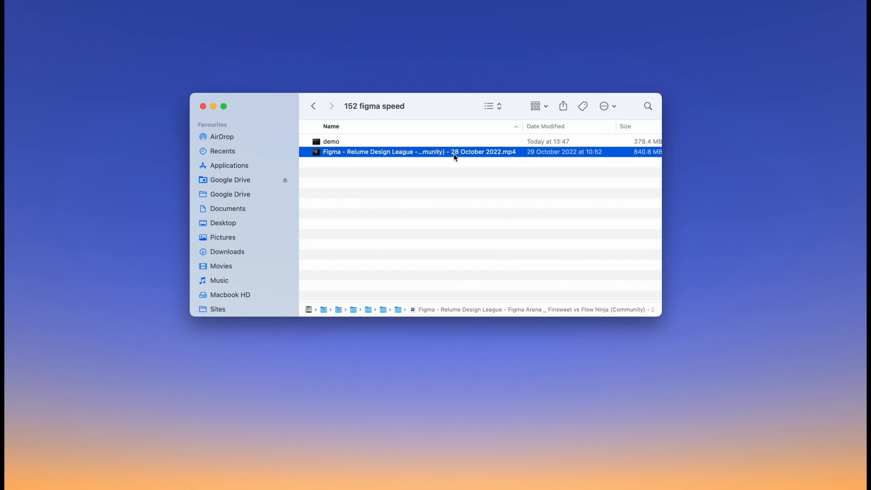
right_click(454, 151)
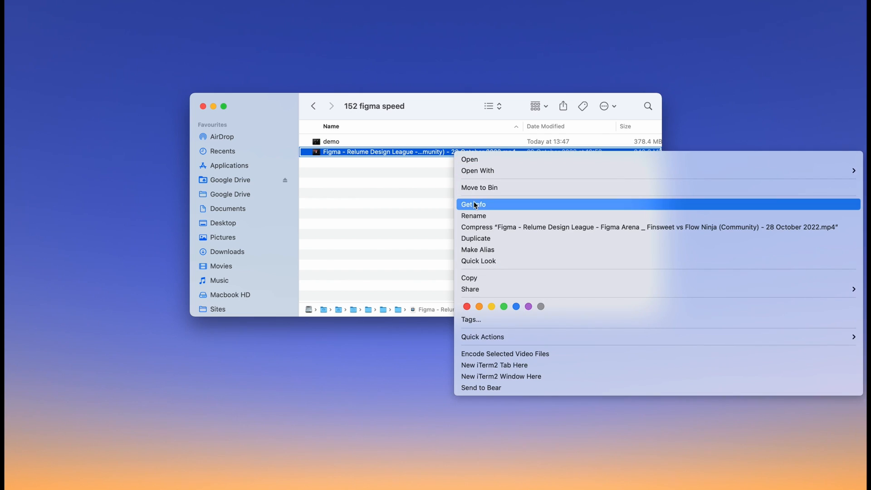
left_click(472, 204)
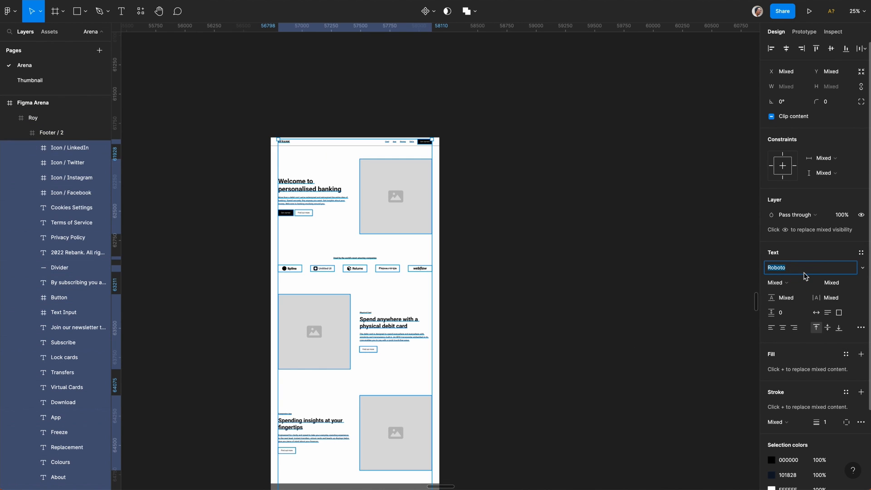
Set the wireframe's text font to DM Sans and scroll down the page.
type("DM Sans")
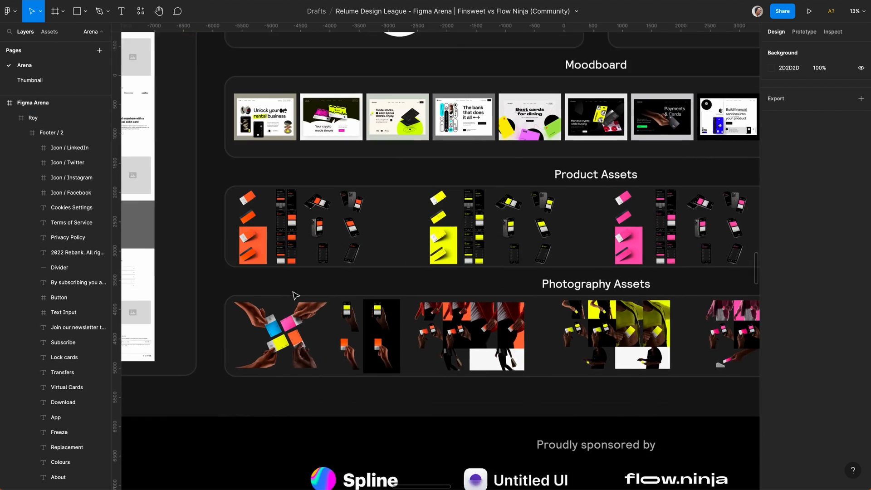
scroll("down", 3)
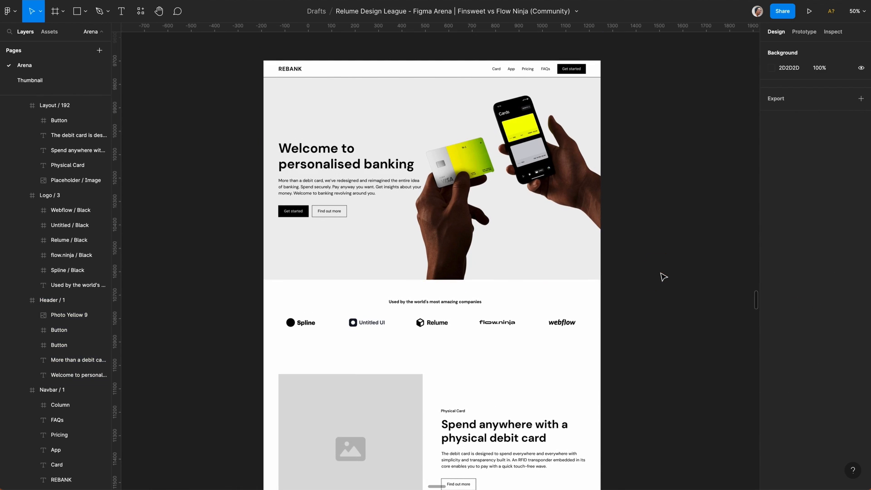
Select the hero header's buttons to give them a 9999 corner radius.
left_click(346, 155)
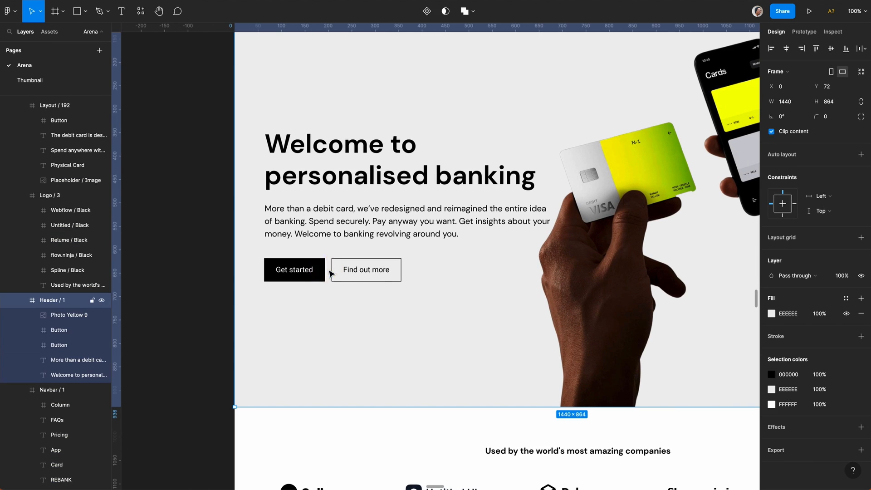
left_click(294, 269)
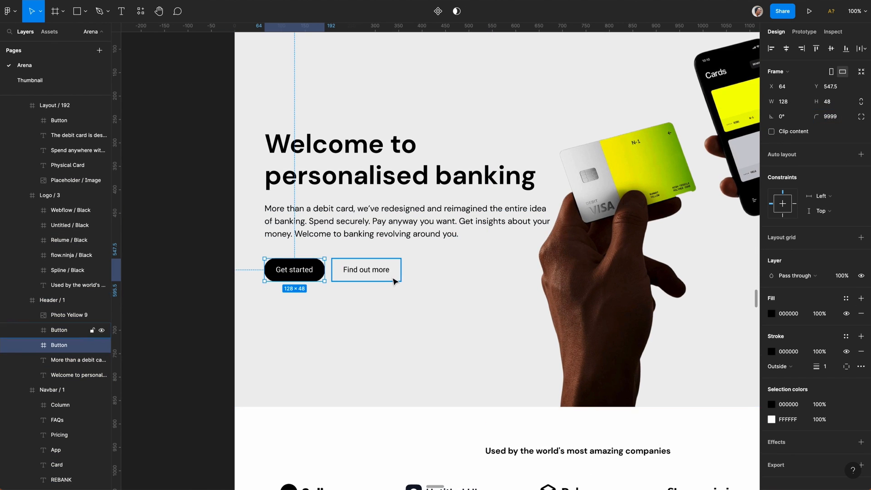
left_click(178, 318)
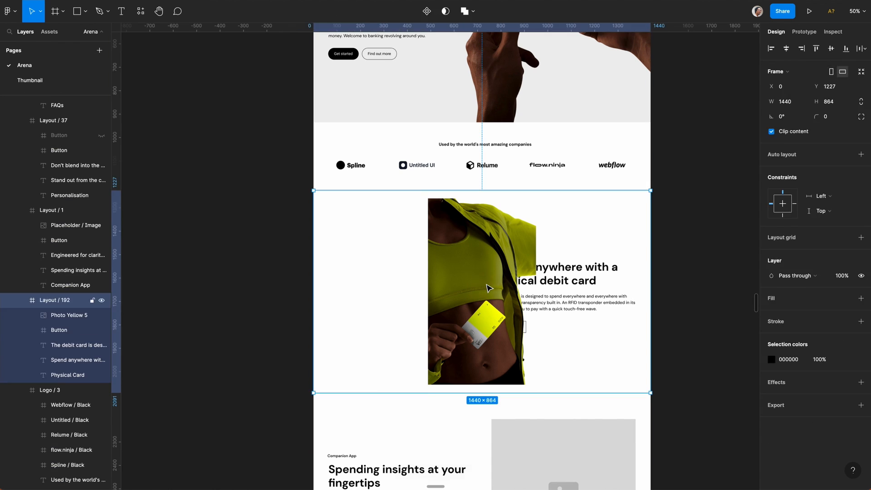
Resize the yellow photo and wrap the section heading and button in auto layout.
left_click(69, 315)
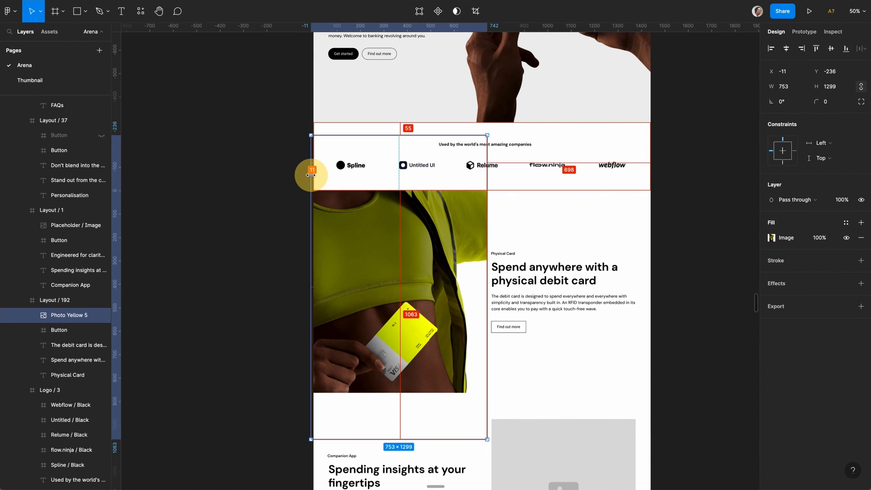
left_click(78, 360)
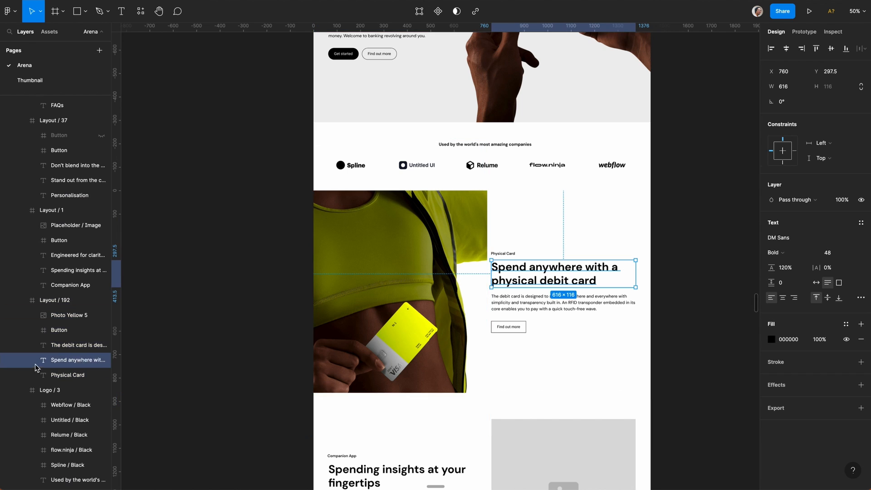
key("shift+a")
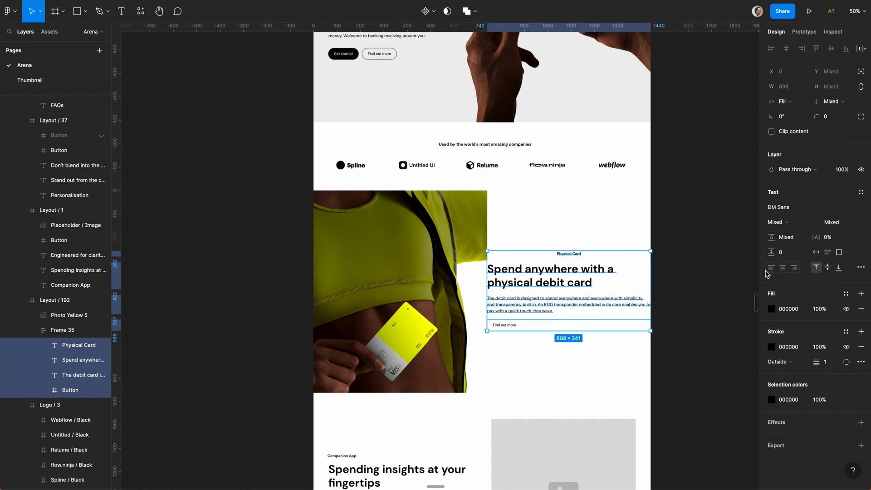
left_click(70, 389)
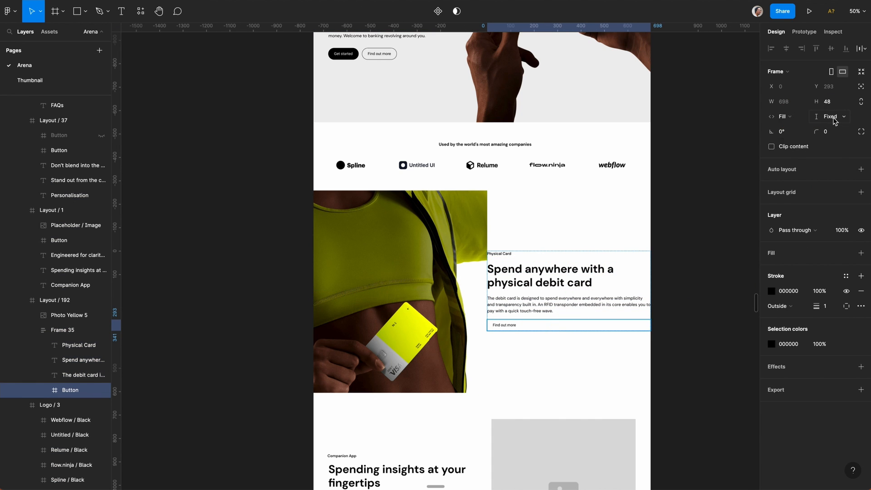
key("shift+a")
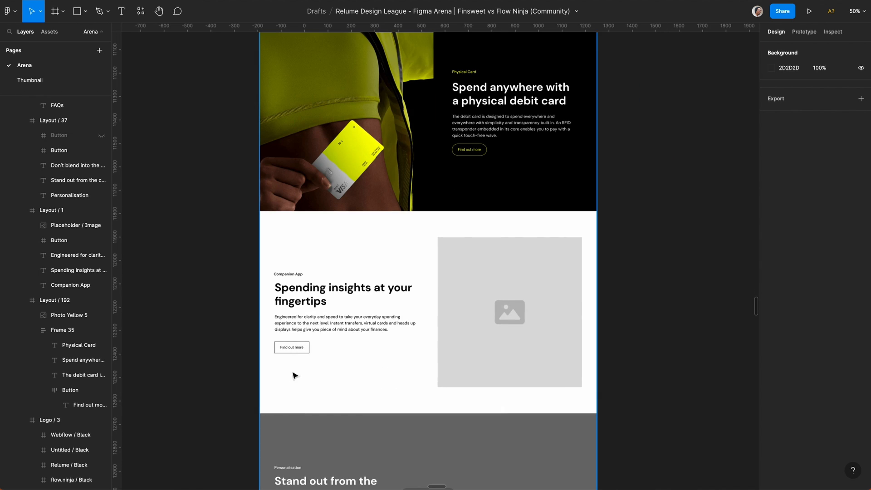
Wrap the Companion App heading and text in auto layout frames.
key("shift+a")
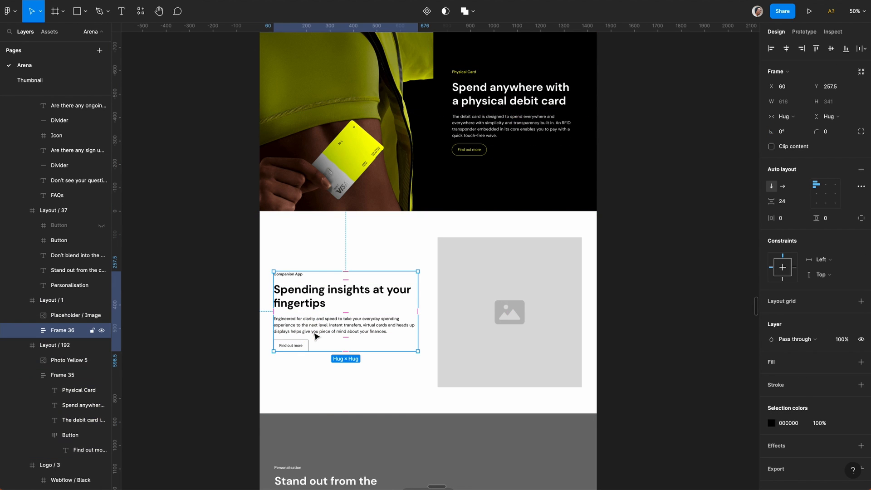
mouse_move(365, 310)
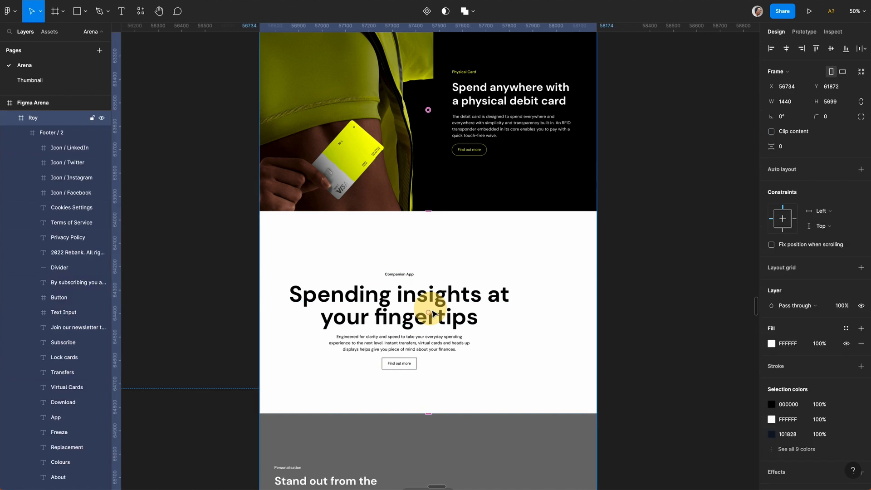
key("shift+a")
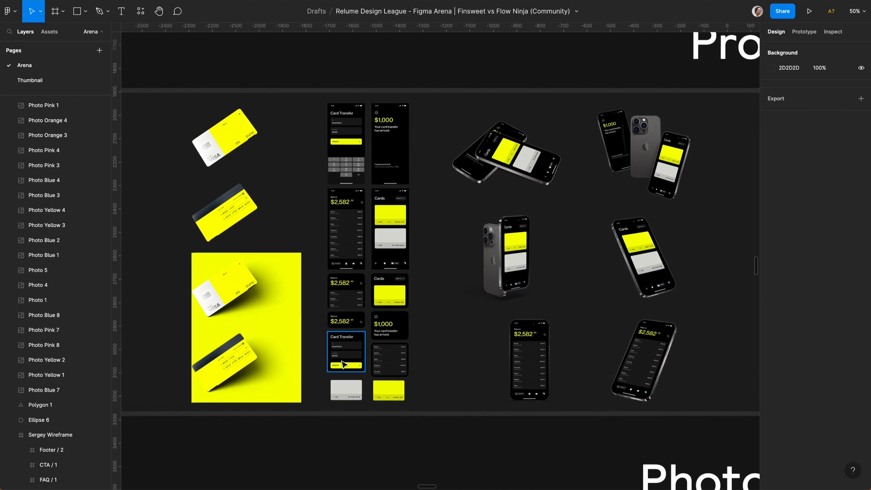
Group the copied yellow app screens into auto layout frames with 40 spacing.
left_click(225, 213)
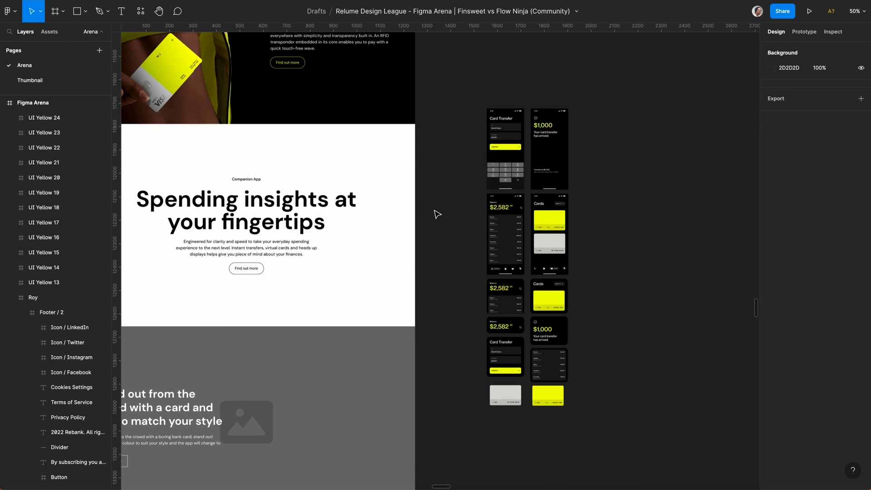
key("cmd+z")
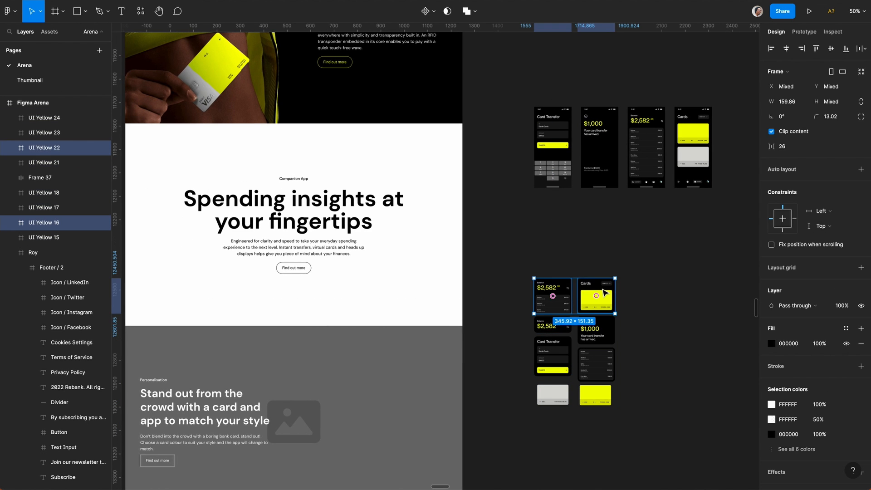
key("shift+a")
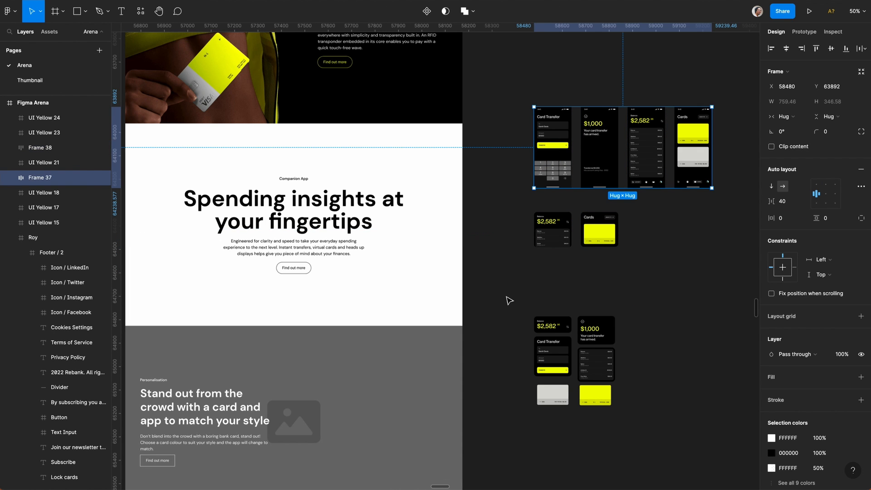
key("shift+a")
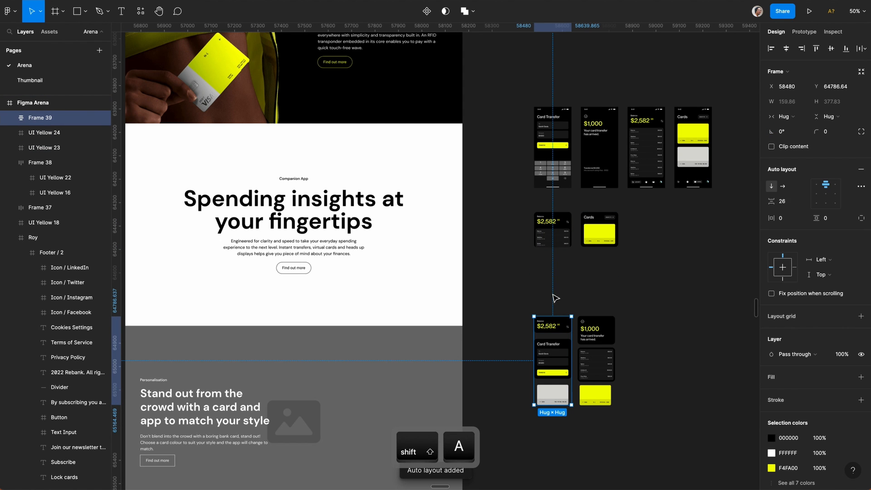
type("40")
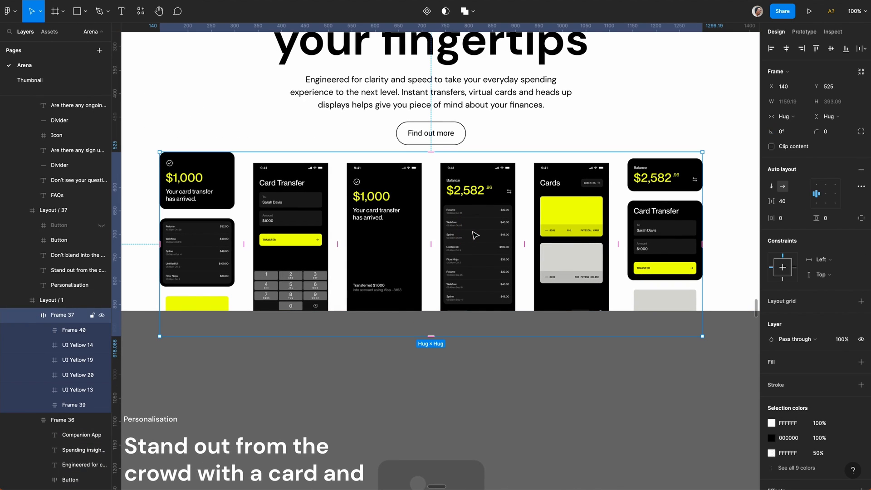
Select the app screen row inside the Personalisation section to scale it up.
left_click(383, 236)
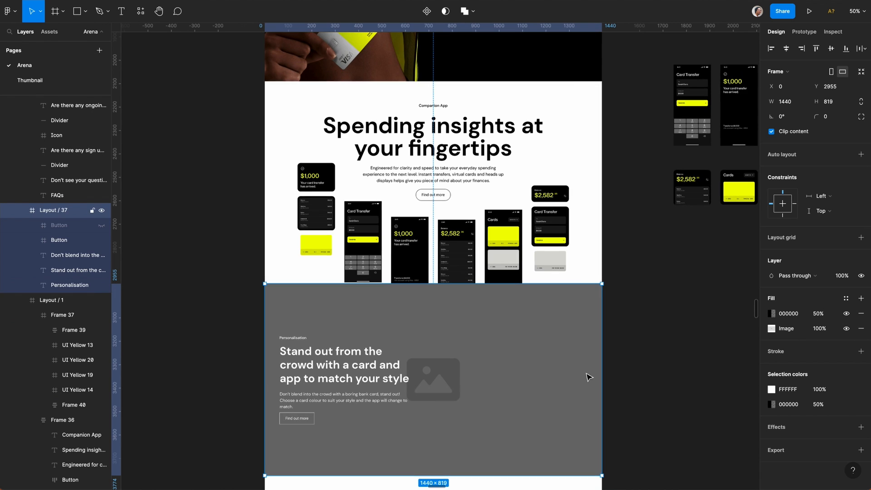
left_click(62, 315)
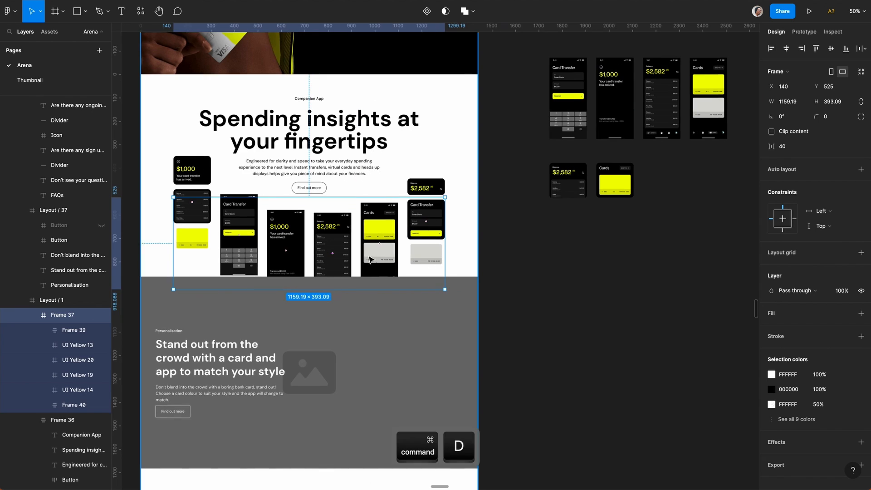
left_click(41, 11)
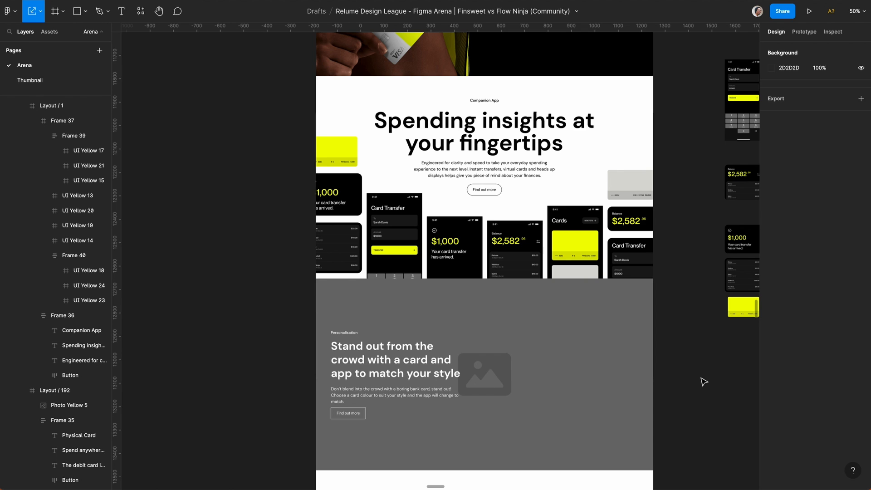
Fill the Find out more button with 000000 and make its text white.
left_click(483, 130)
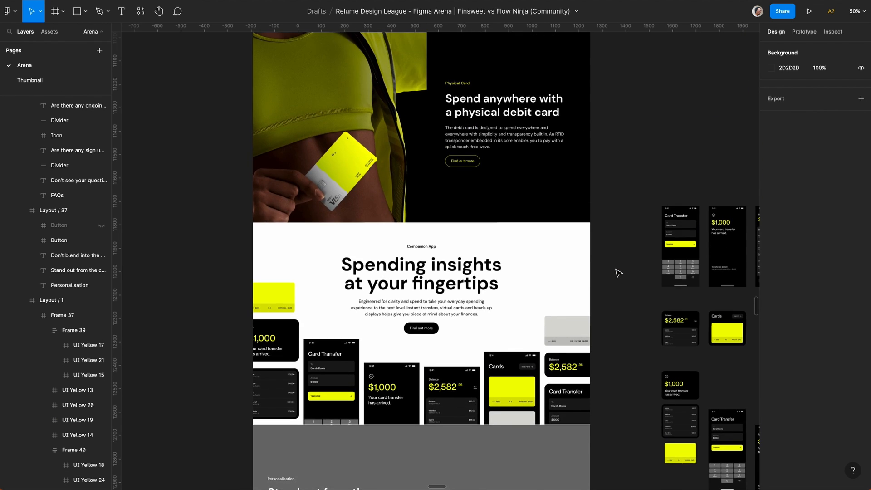
scroll("down", 3)
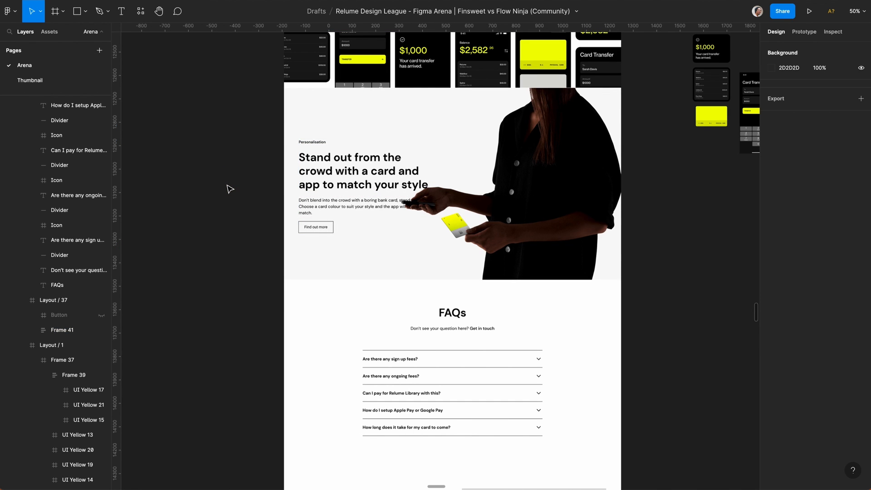
Select a yellow photo on the Photography Assets board to copy.
left_click(311, 141)
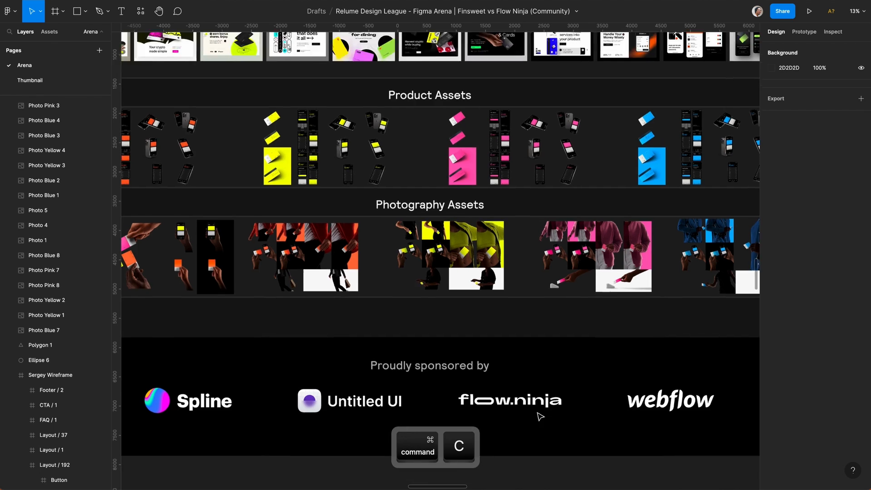
Paste the yellow card-holding photo into Layout / 37, replacing the old image fill.
key("cmd+v")
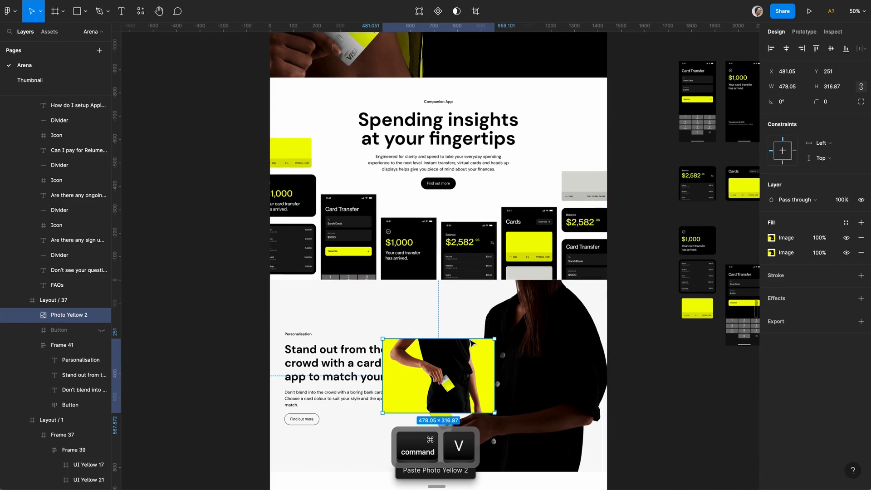
mouse_move(420, 302)
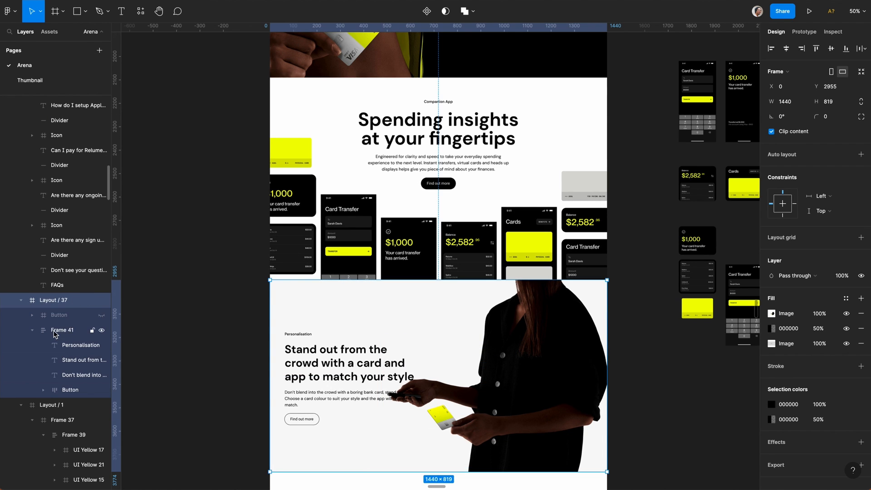
key("cmd+v")
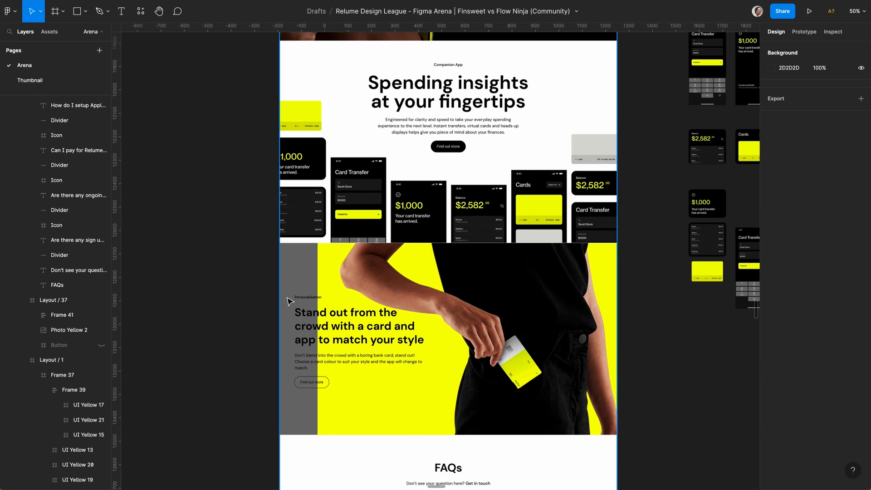
left_click(53, 299)
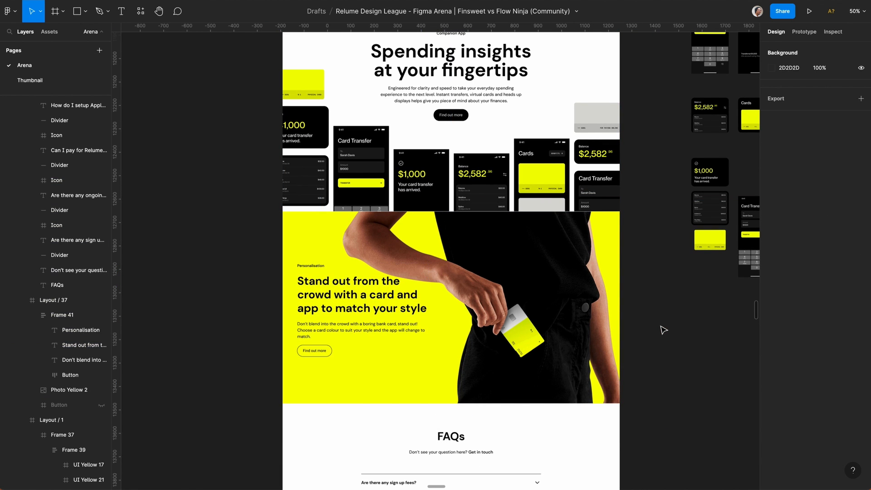
scroll("down", 3)
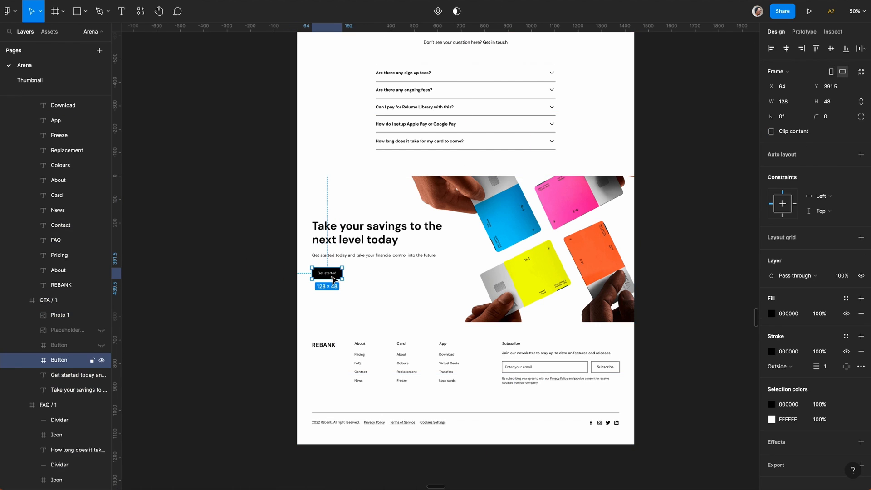
Wrap the CTA heading, supporting text and Get started button in Frame 42.
key("shift+a")
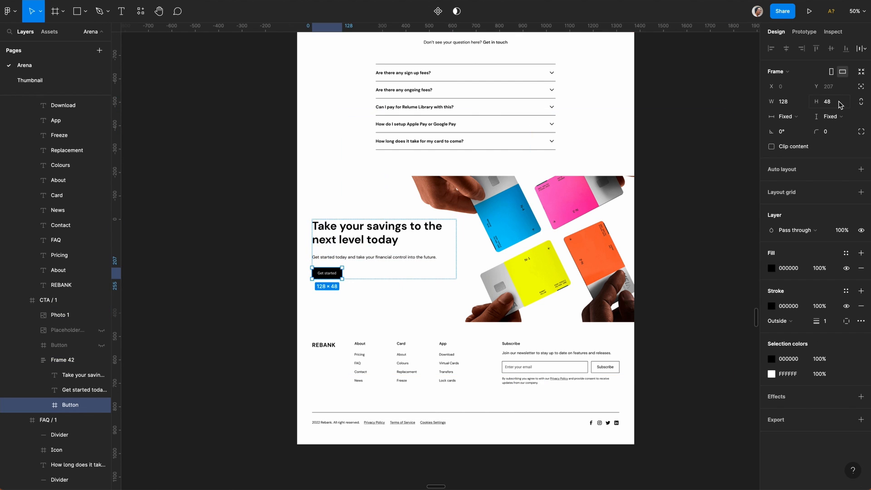
key("cmd+z")
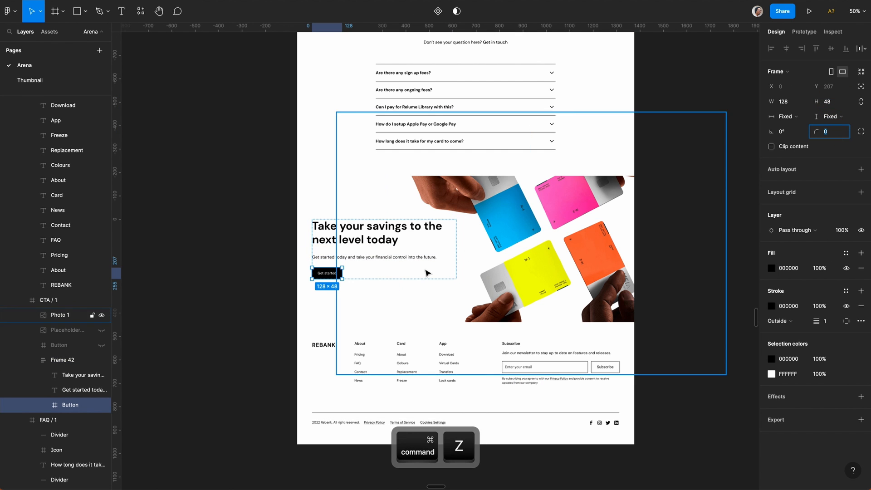
key("shift+a")
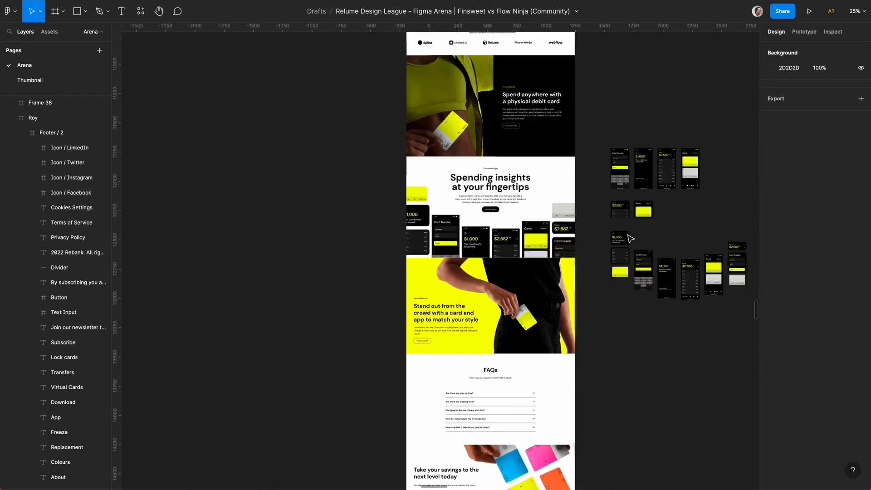
Paste a 180°-rotated 3-point triangle into FAQ / 1 with a pale yellow fill.
key("cmd+v")
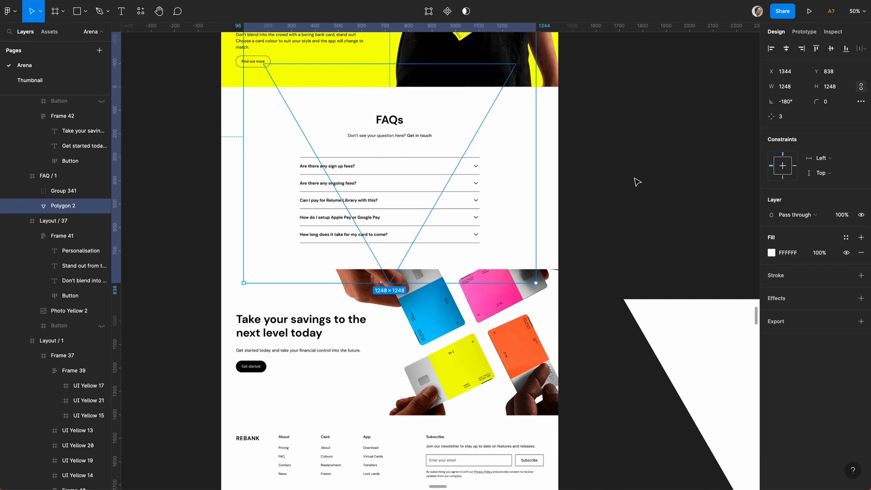
left_click(771, 253)
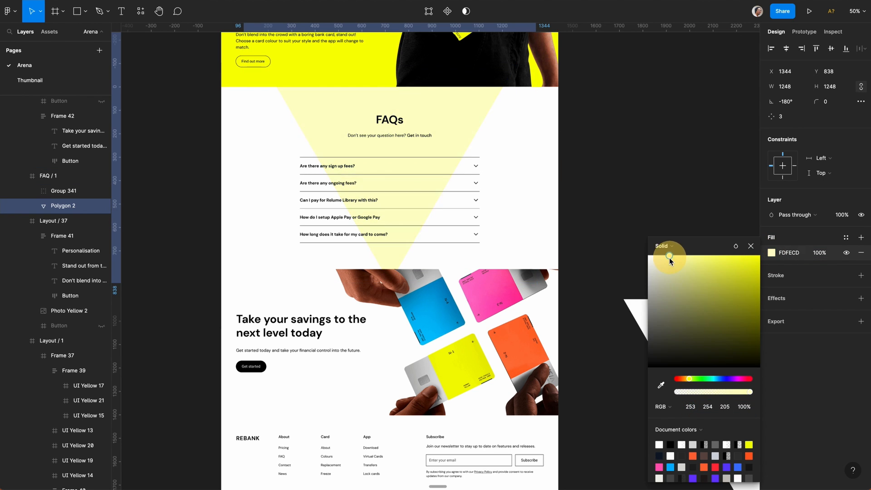
key("cmd+z")
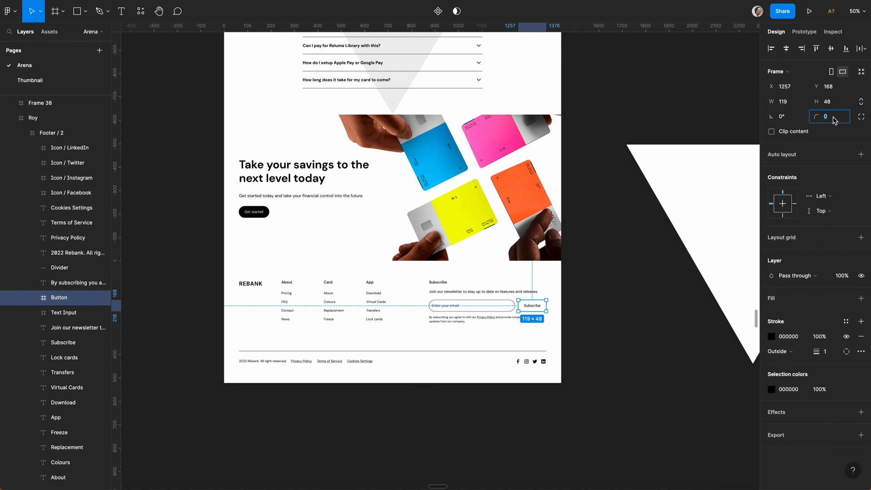
Round the Subscribe button to radius 9999 and select Footer / 2 for a 000000 fill.
type("9999")
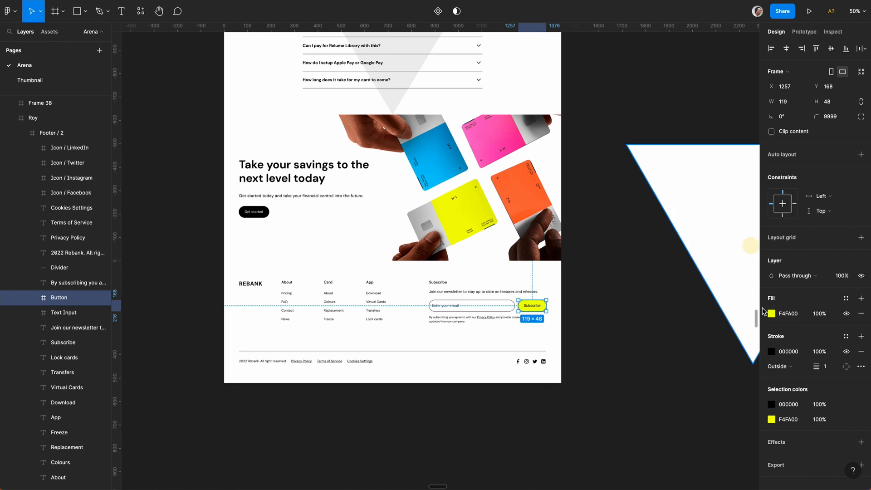
left_click(605, 319)
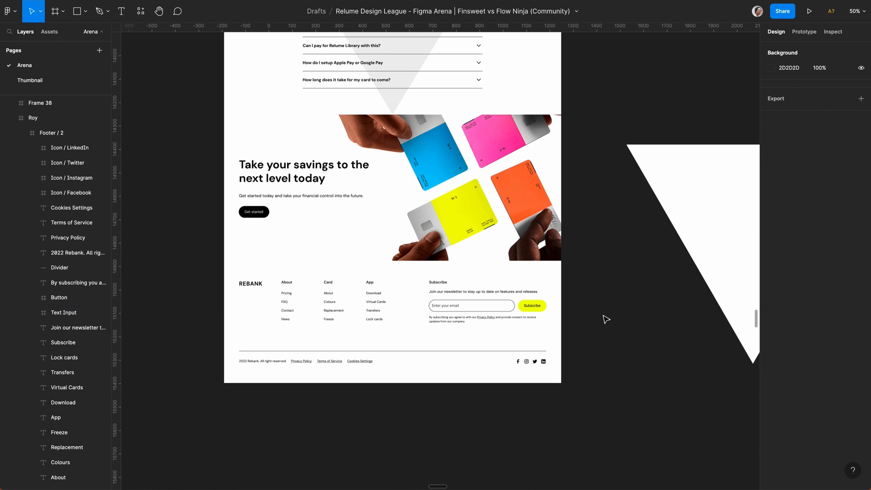
left_click(51, 133)
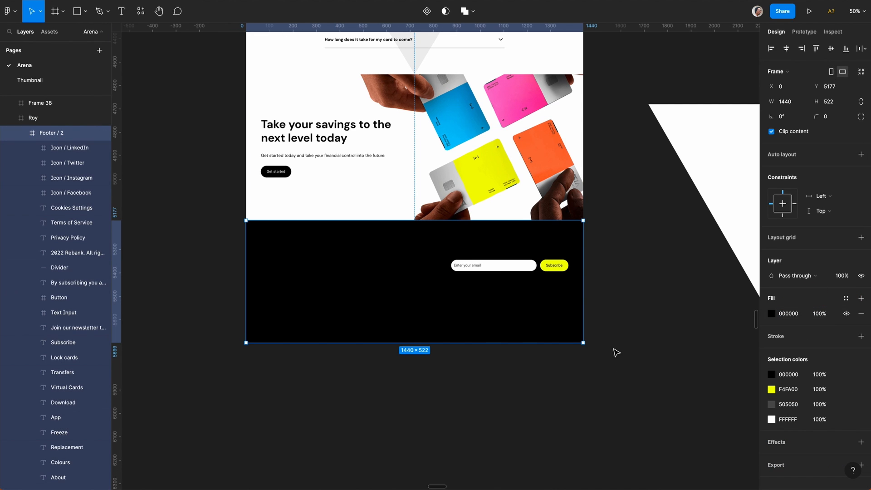
key("cmd+z")
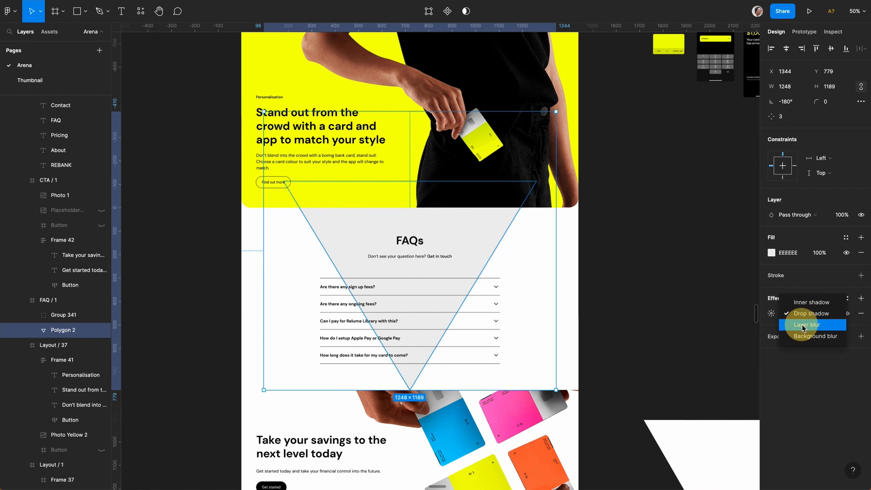
Change Polygon 2's effect from Drop shadow to Layer blur.
left_click(805, 325)
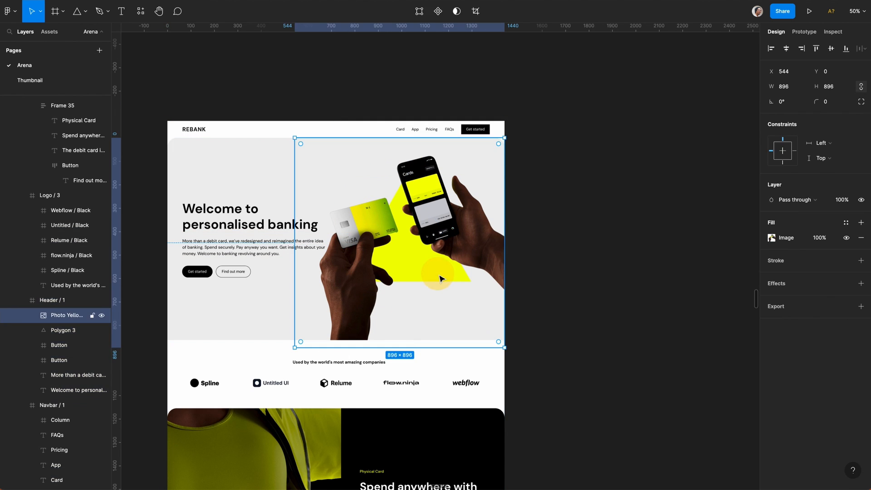
Adjust Polygon 3's position and F4FA00 fill beneath the locked hero photo in Header / 1.
left_click(62, 329)
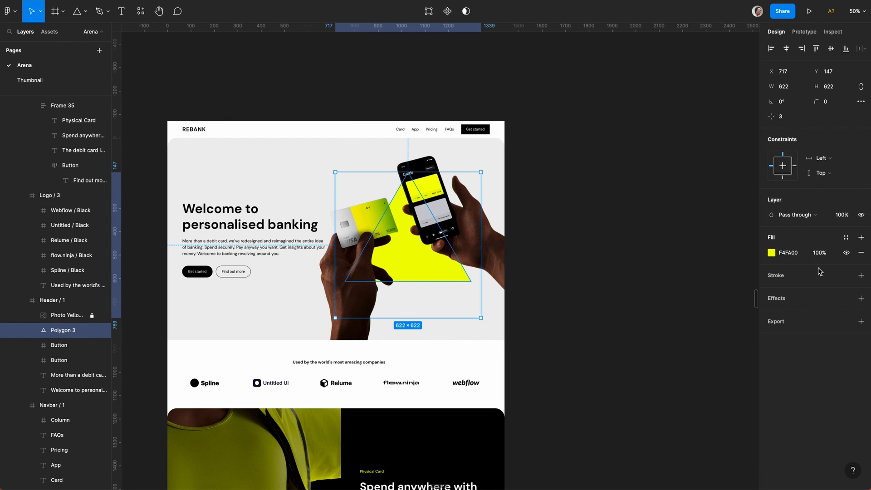
left_click(861, 275)
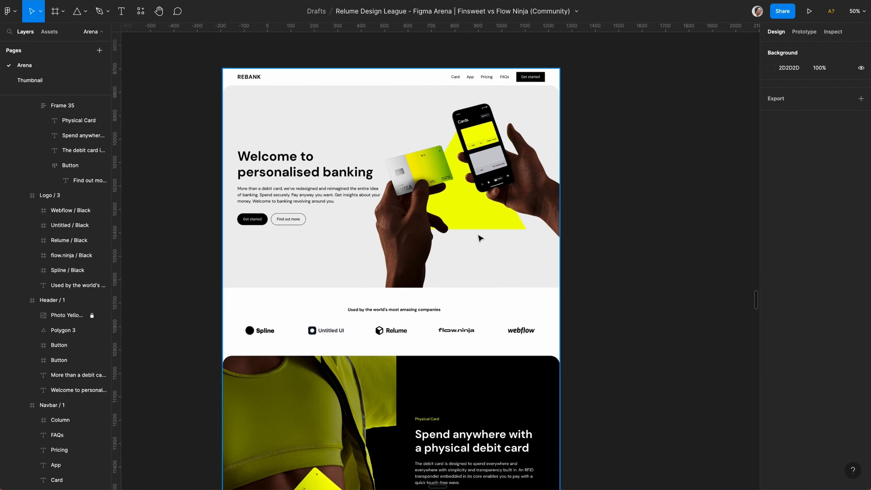
left_click(52, 300)
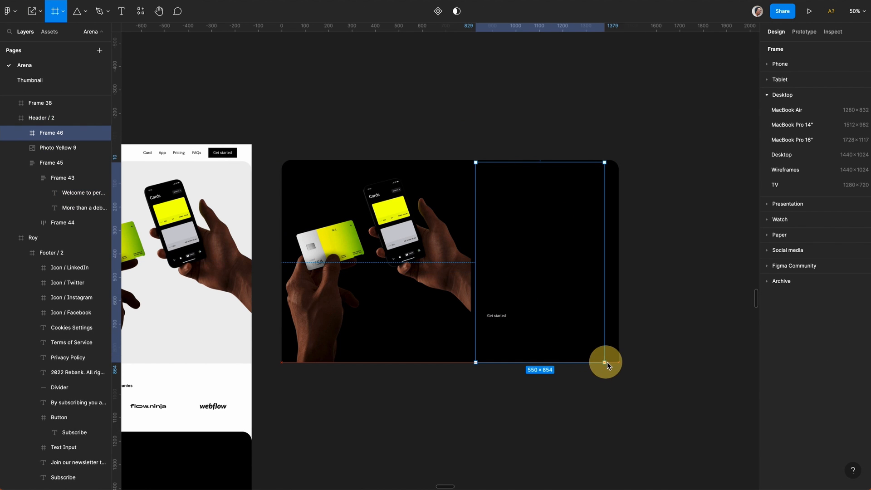
Draw a white right-hand frame holding the auto-layout welcome text beside the hands photo.
left_click_drag(606, 361, 561, 167)
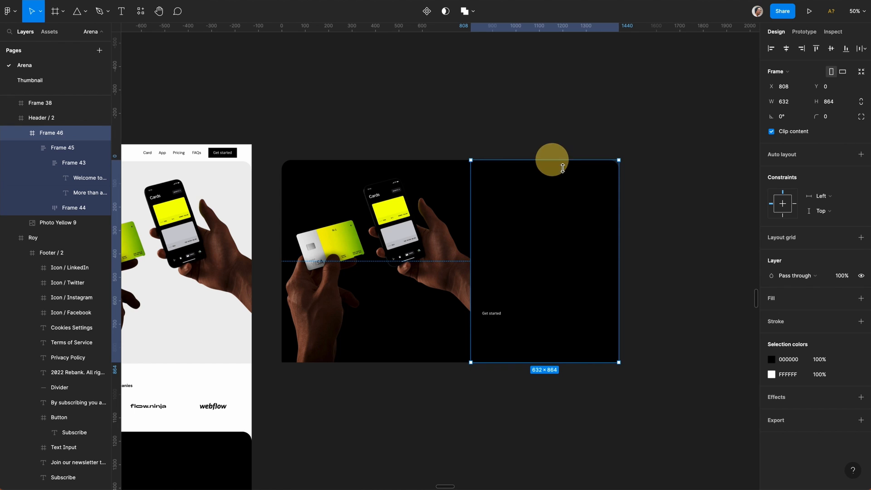
left_click(62, 147)
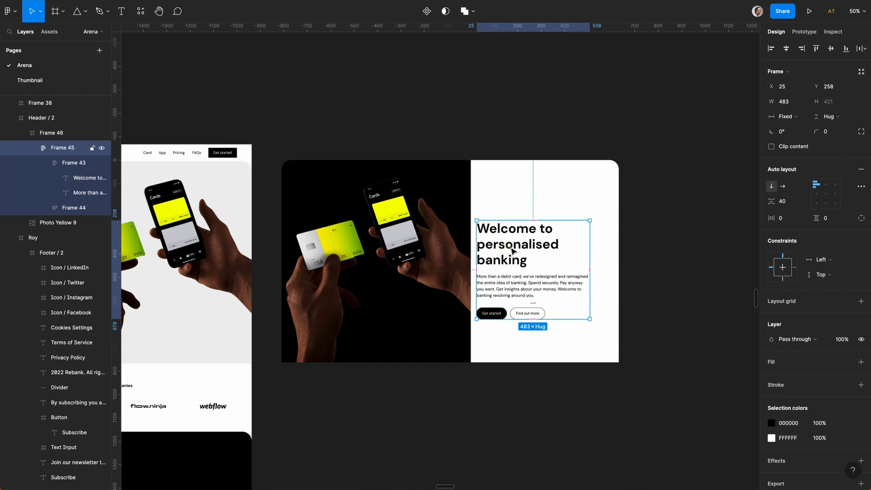
left_click(532, 443)
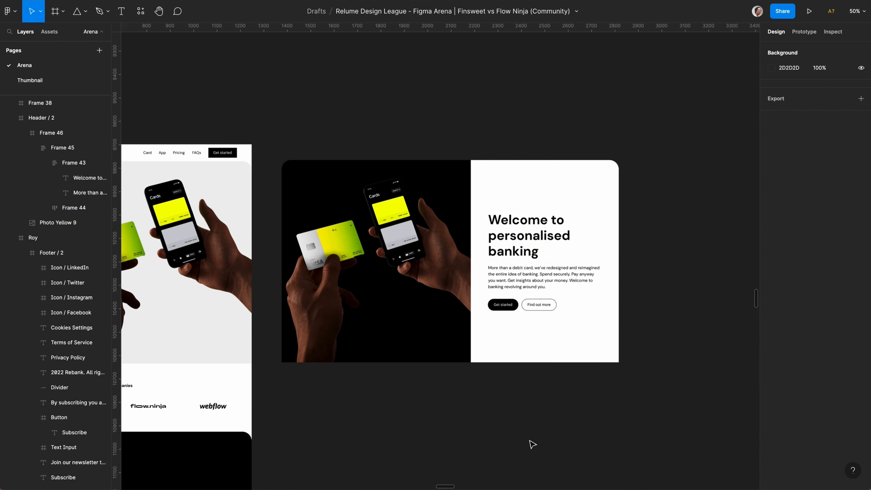
scroll("down", 3)
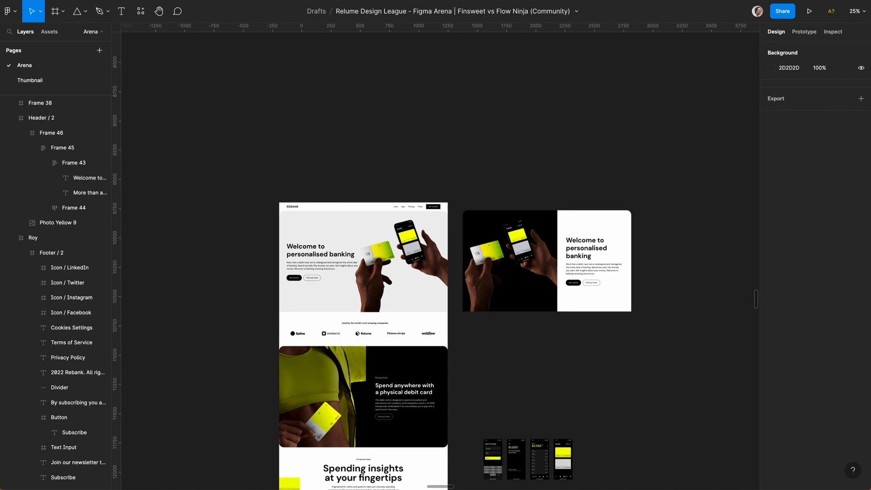
left_click(33, 238)
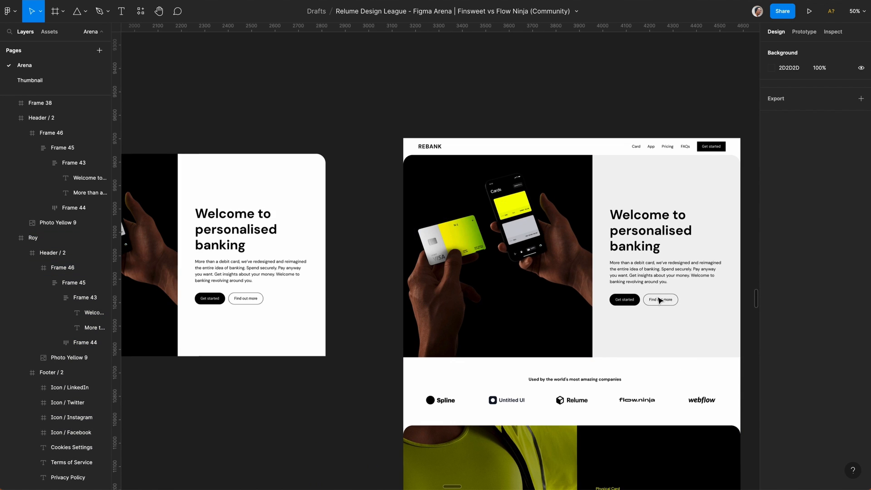
Paste the hero variant into Roy's Header / 2 with the navbar and a grey text panel.
scroll("down", 3)
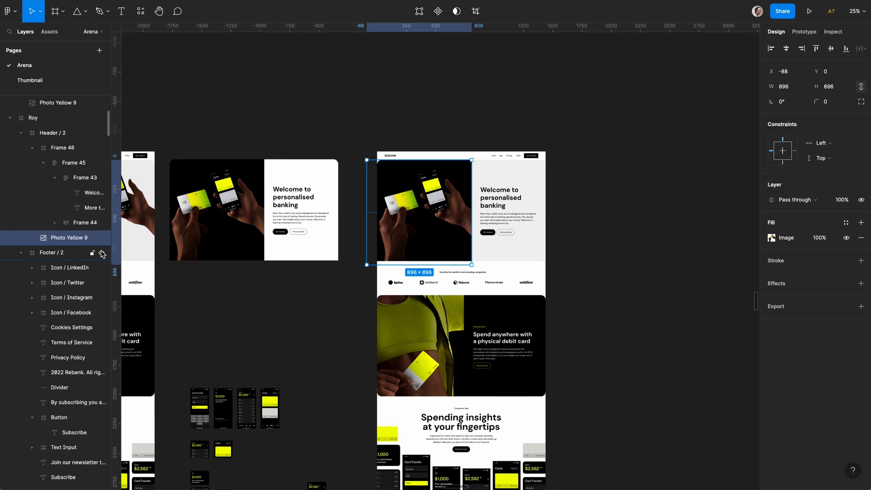
key("cmd+v")
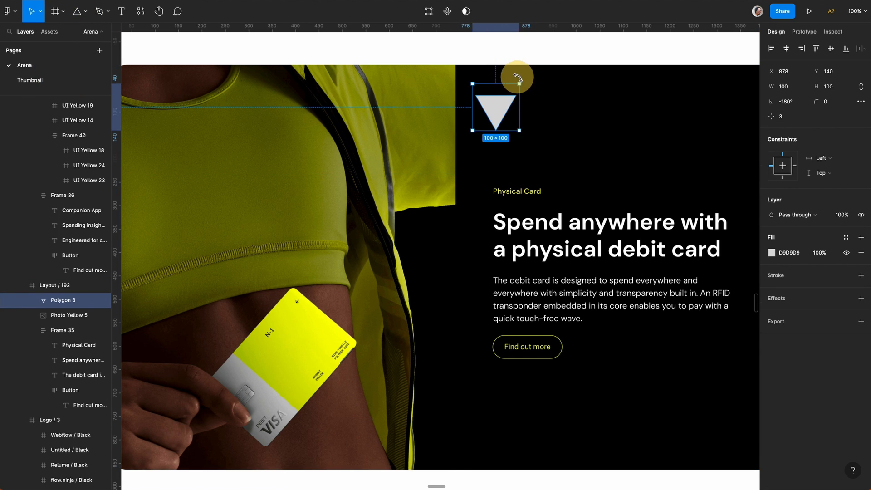
Fill the 100×100 upside-down triangle in Layout / 192 with F4FA00.
left_click(772, 252)
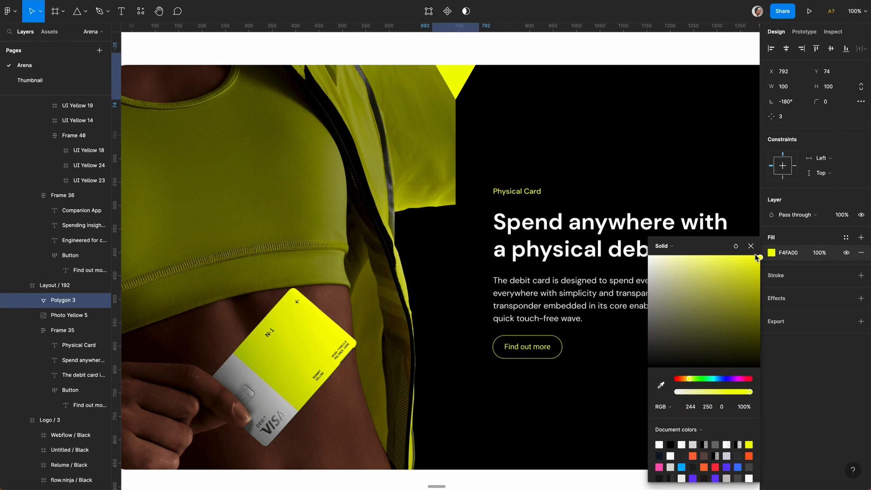